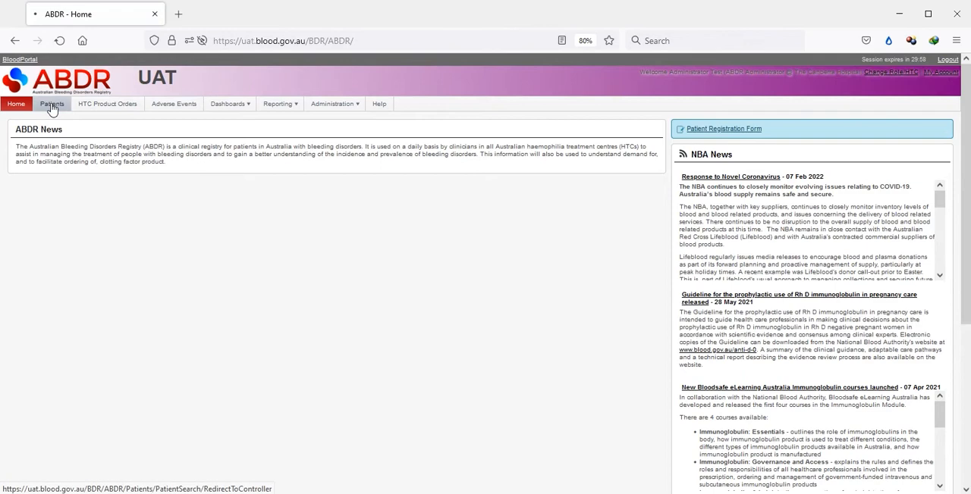
# Step: Search local patients, select one, and create a new Interaction + Genetic Testing from their Interactions tab
pyautogui.click(52, 103)
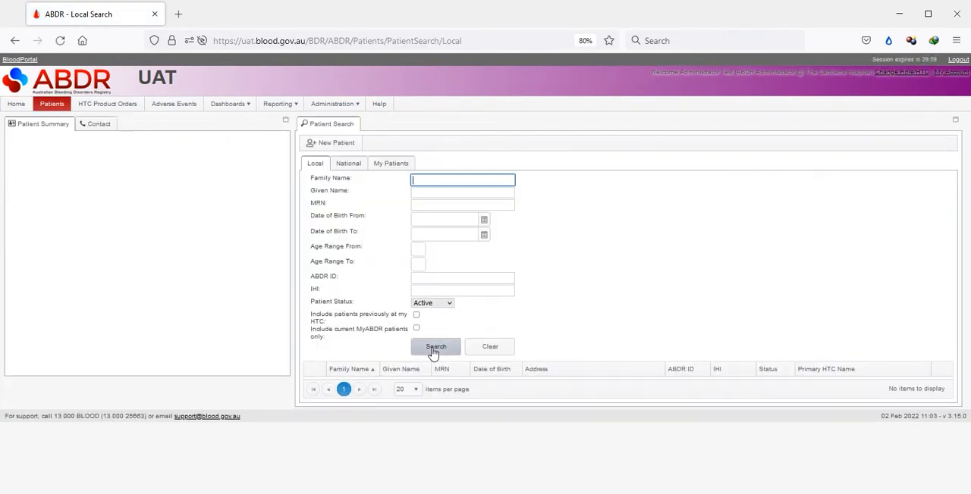
pyautogui.click(433, 346)
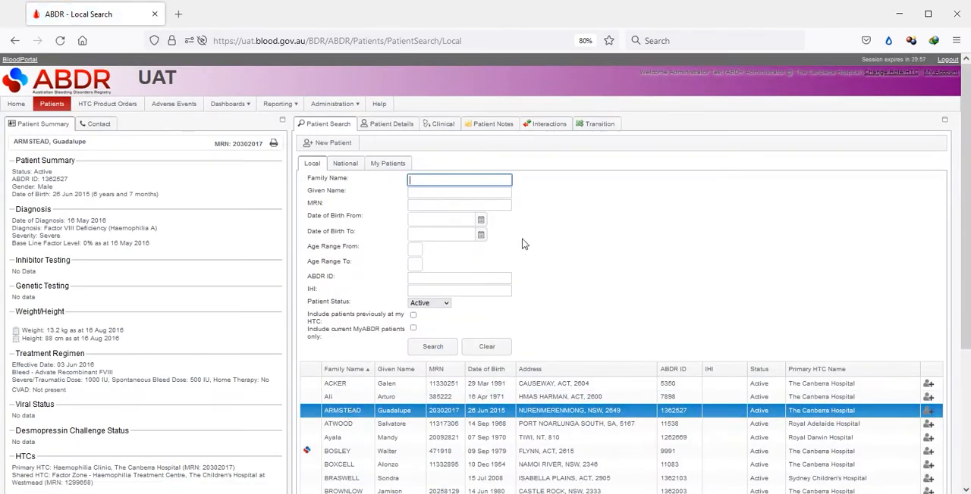
pyautogui.click(544, 123)
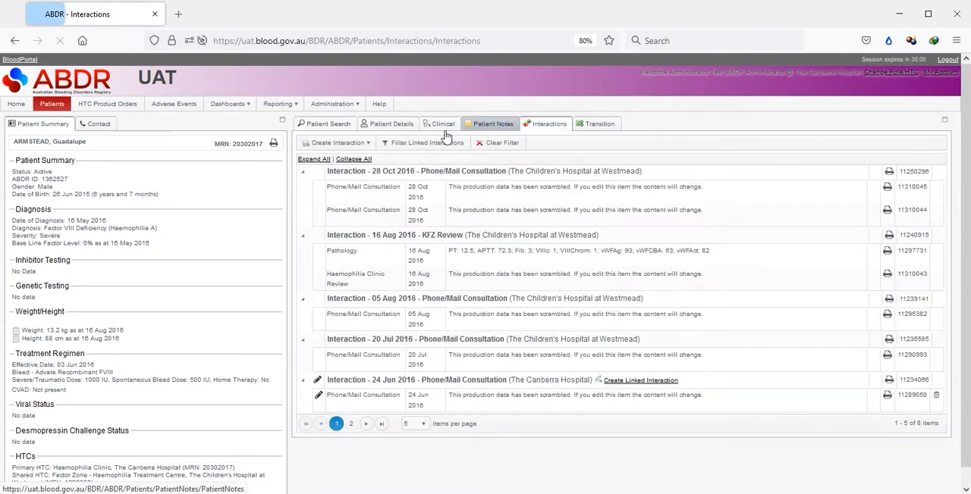
pyautogui.click(334, 142)
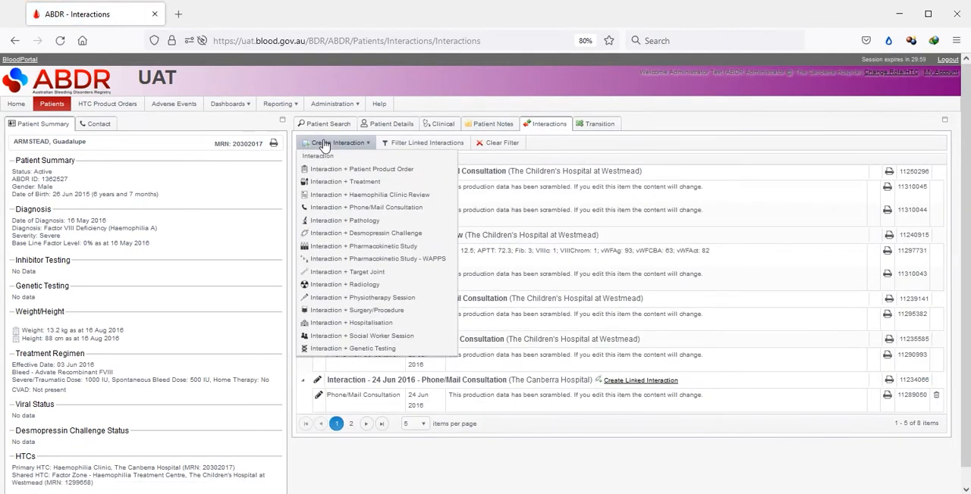
pyautogui.moveTo(352, 349)
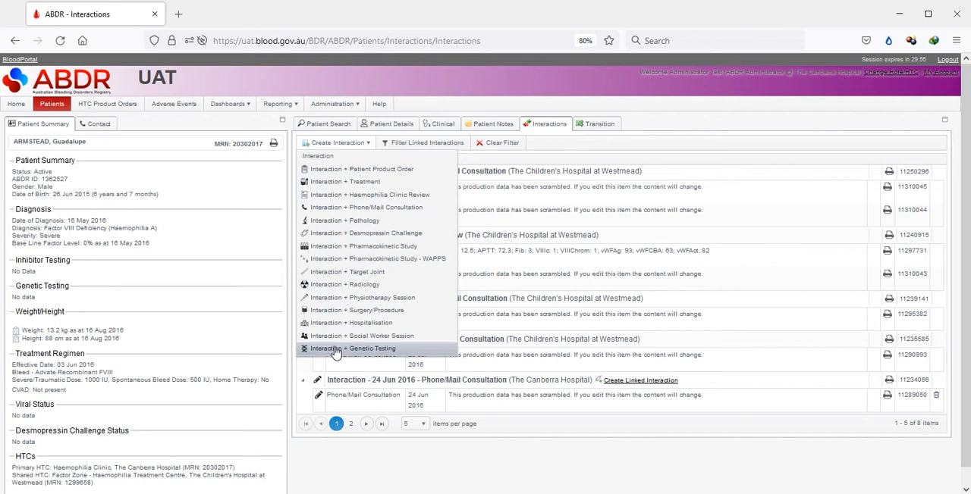
pyautogui.click(352, 349)
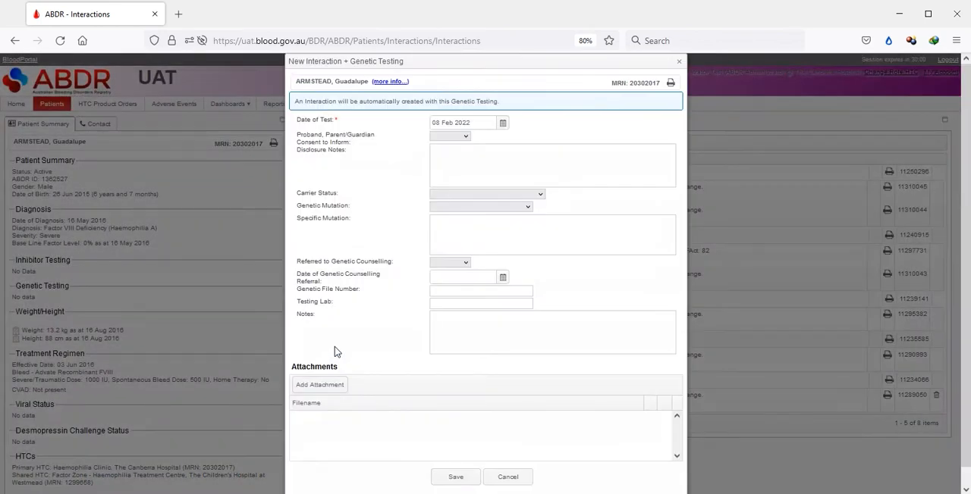